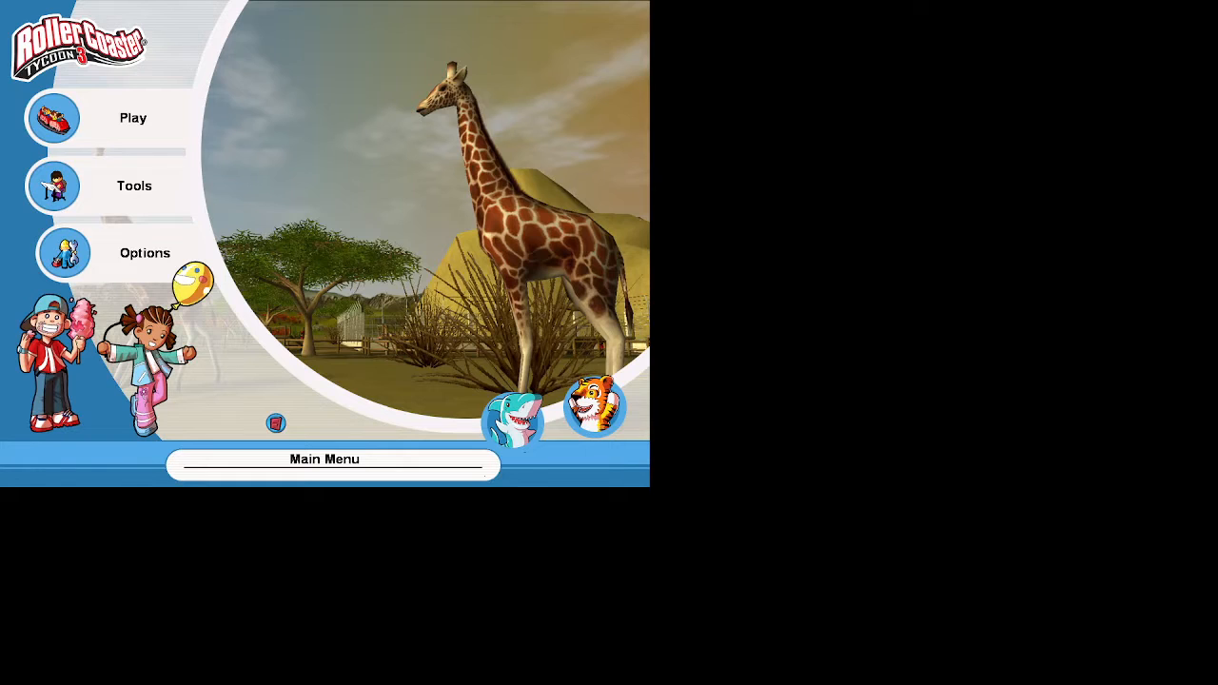
{"action": "mouse_move", "coordinate": [327, 250]}
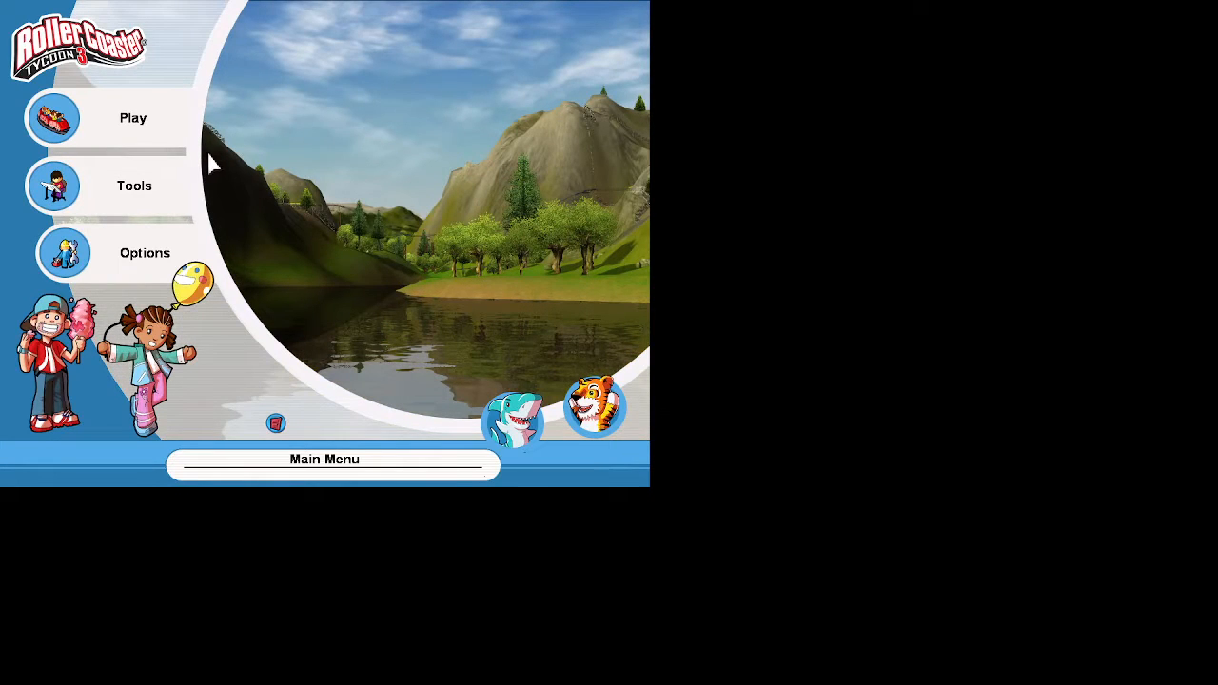
- Start playing the park from the main menu
{"action": "left_click", "coordinate": [133, 118]}
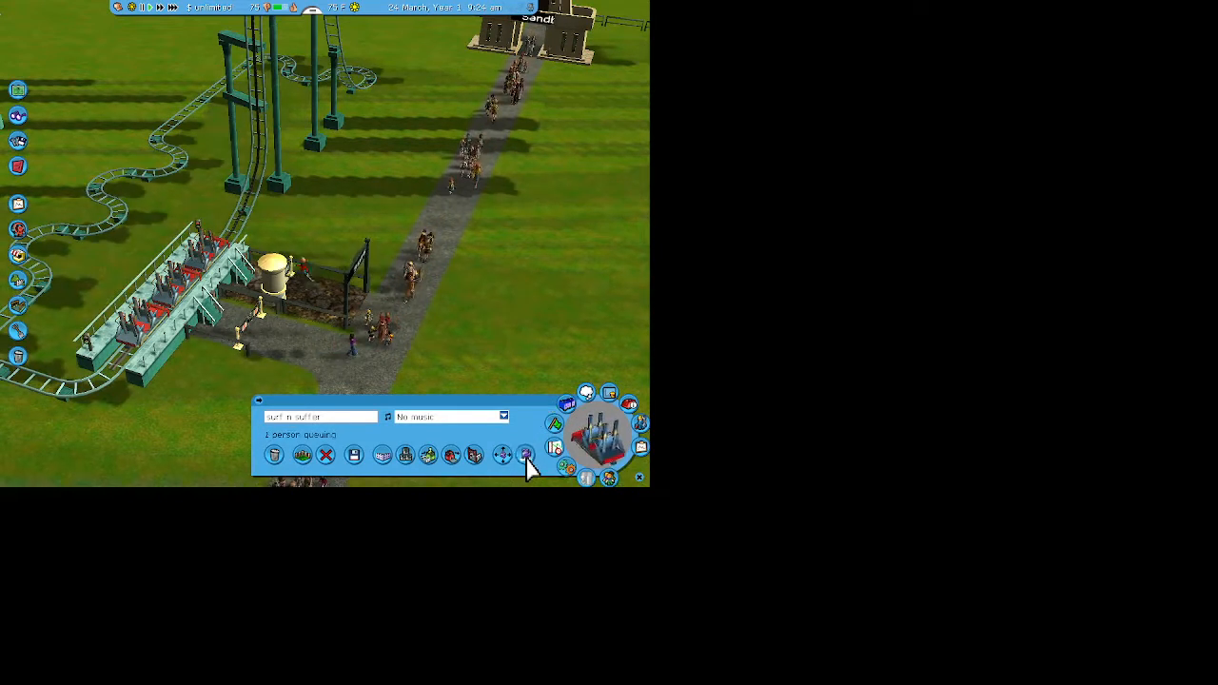
{"action": "left_click", "coordinate": [523, 454]}
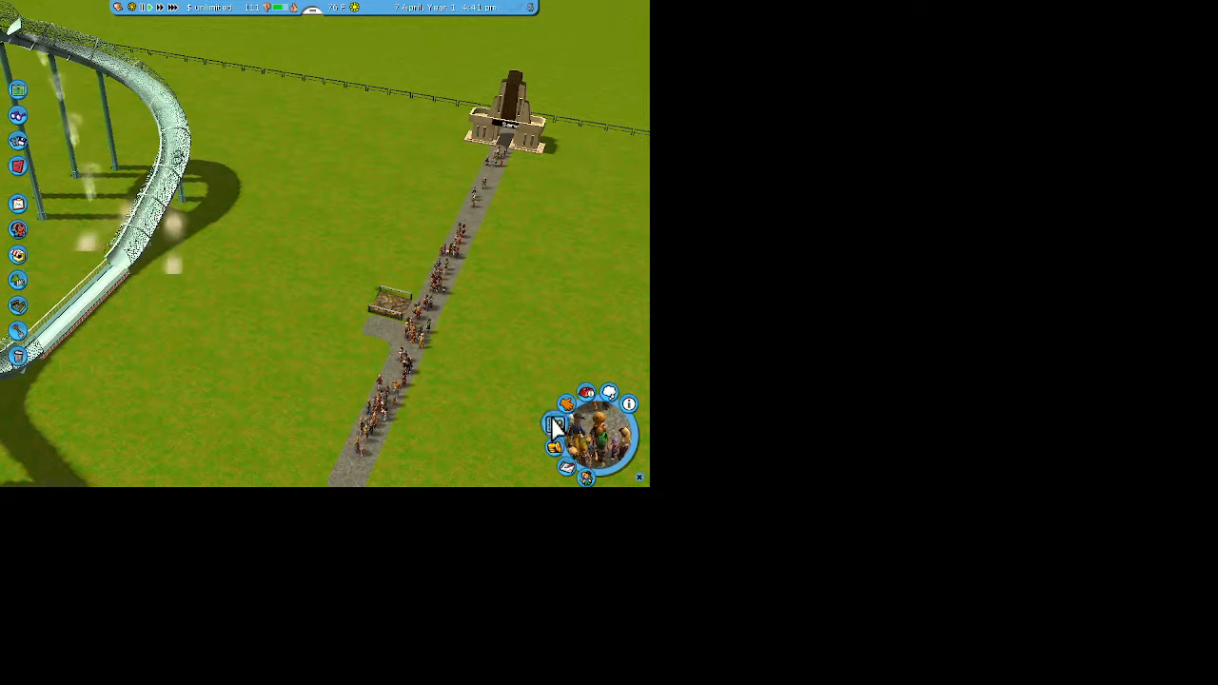
- Show the guest group's recent thoughts, including "I'm not having a good day."
{"action": "left_click", "coordinate": [607, 405]}
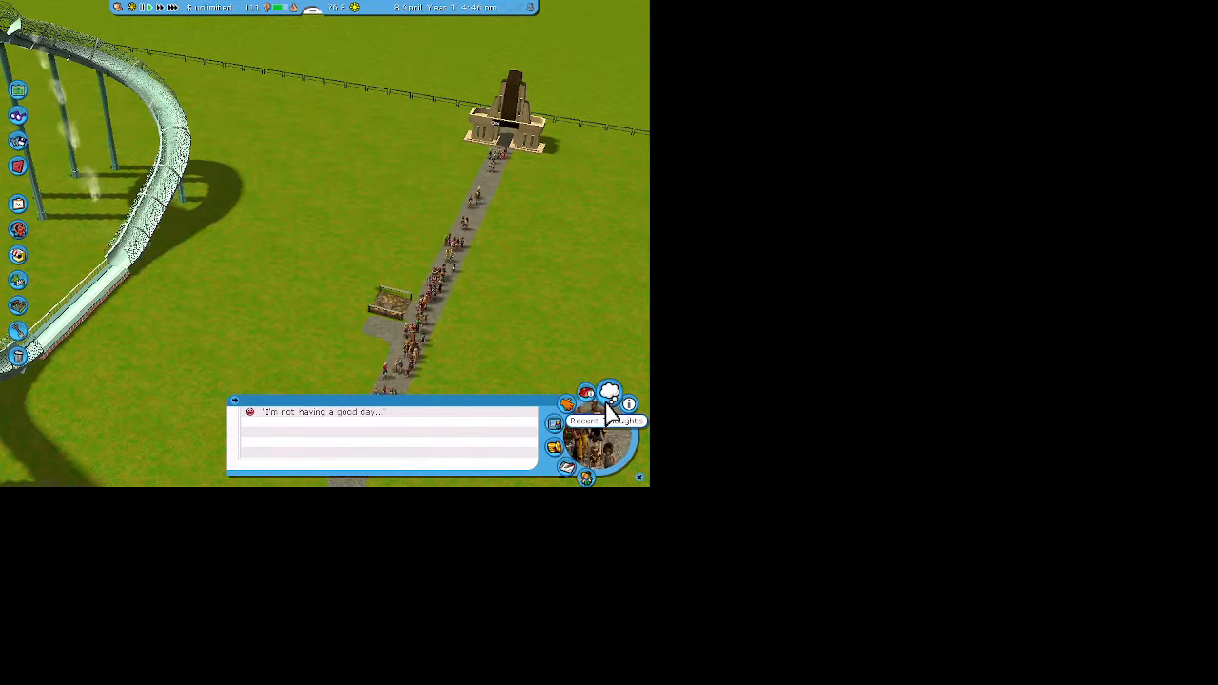